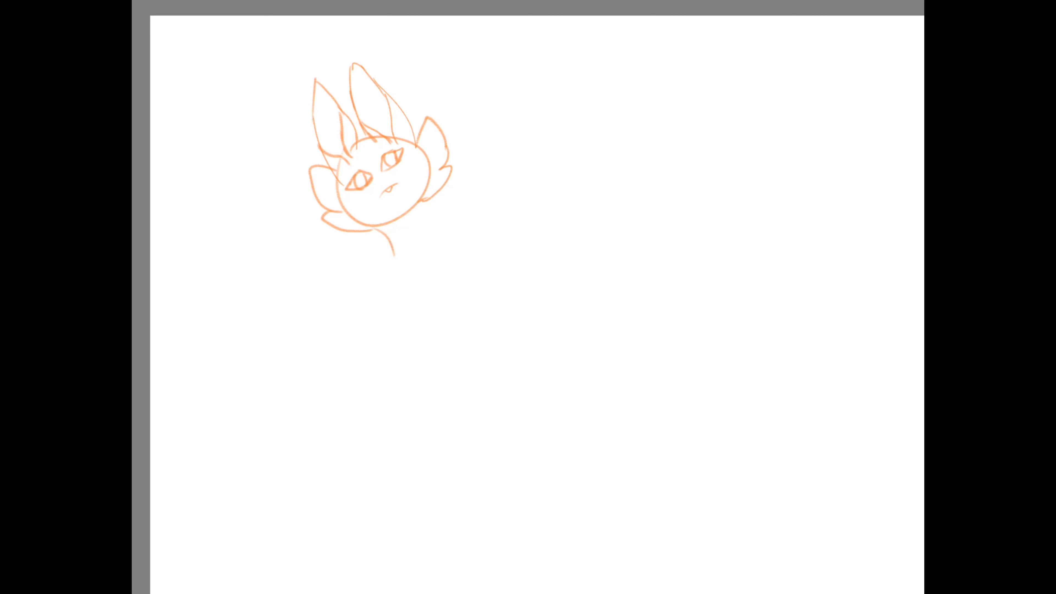
Ink black lineart over the sketched head, ears, eyes, cheek tufts and neck
drag(411, 222, 444, 381)
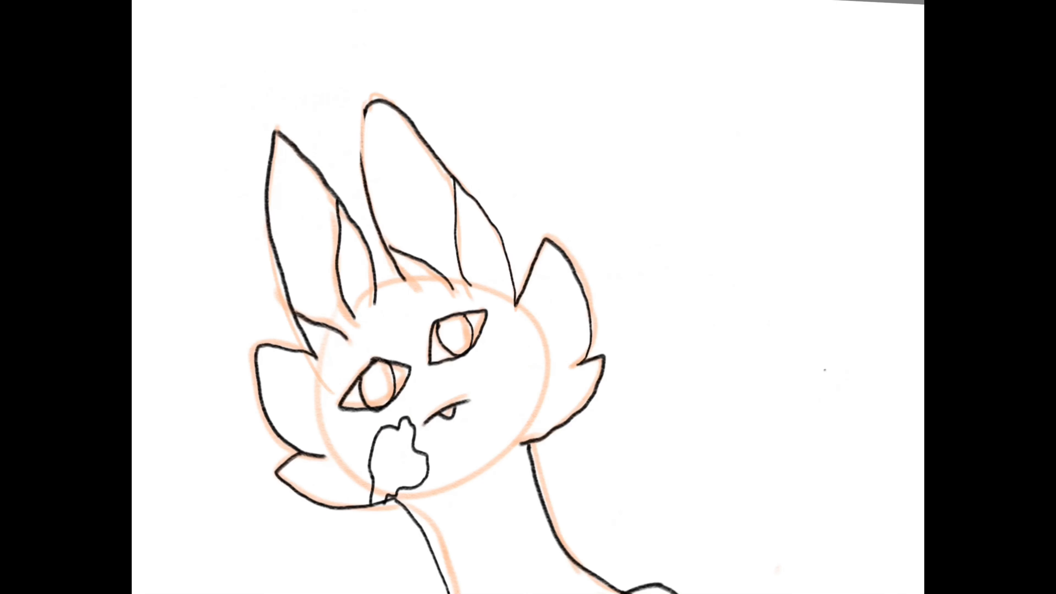
Fill the cat with black mask and patches, amber eyes, cream neck and white body
drag(377, 161, 431, 209)
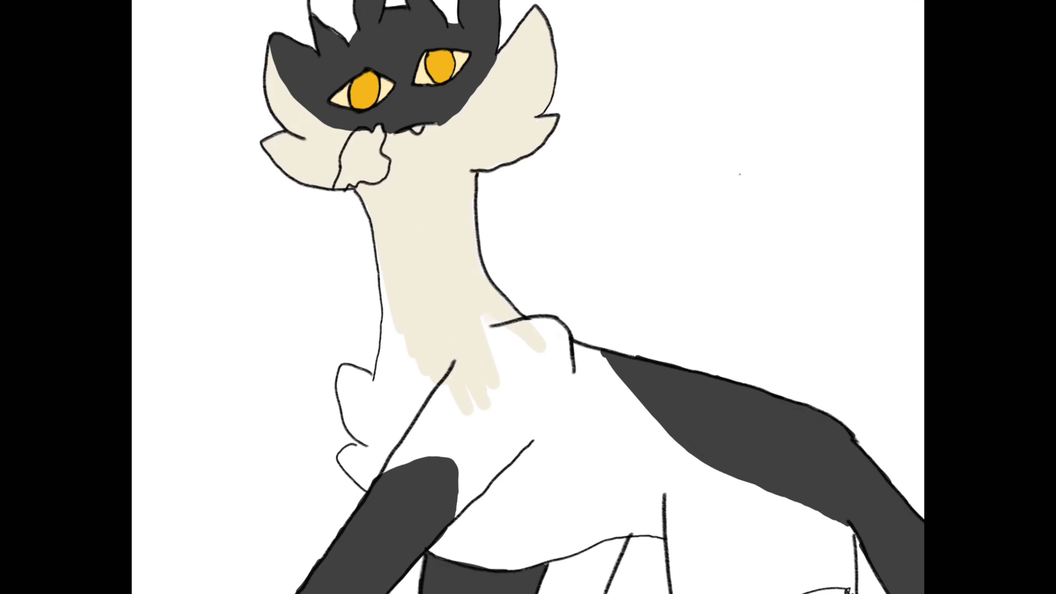
scroll(down, 3)
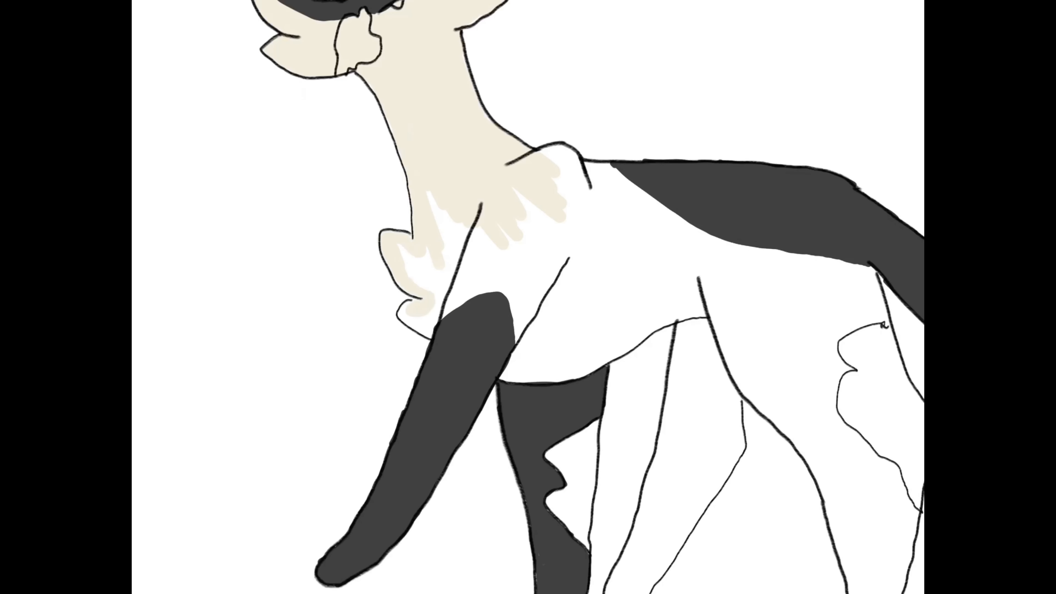